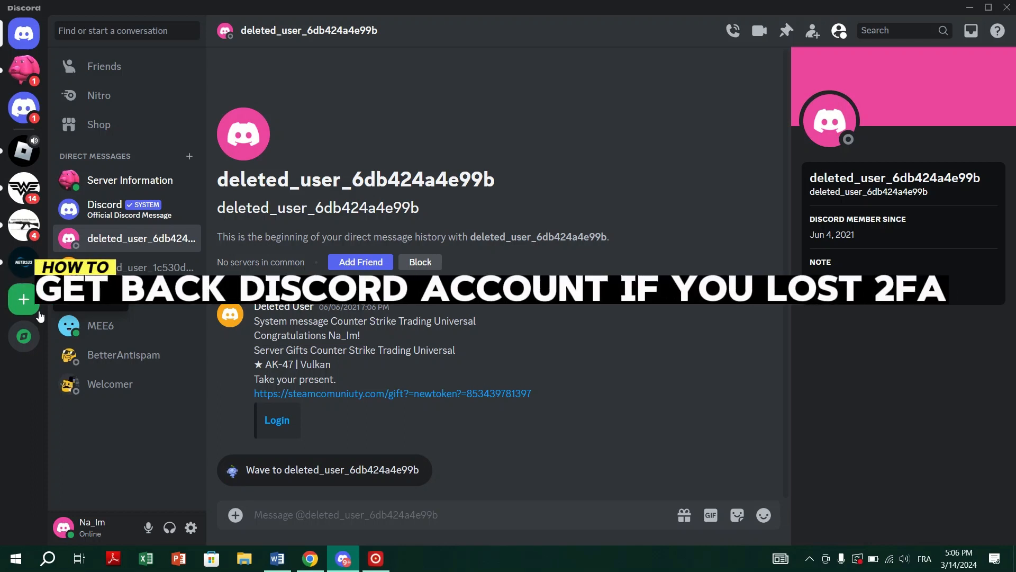
mouse_move(653, 168)
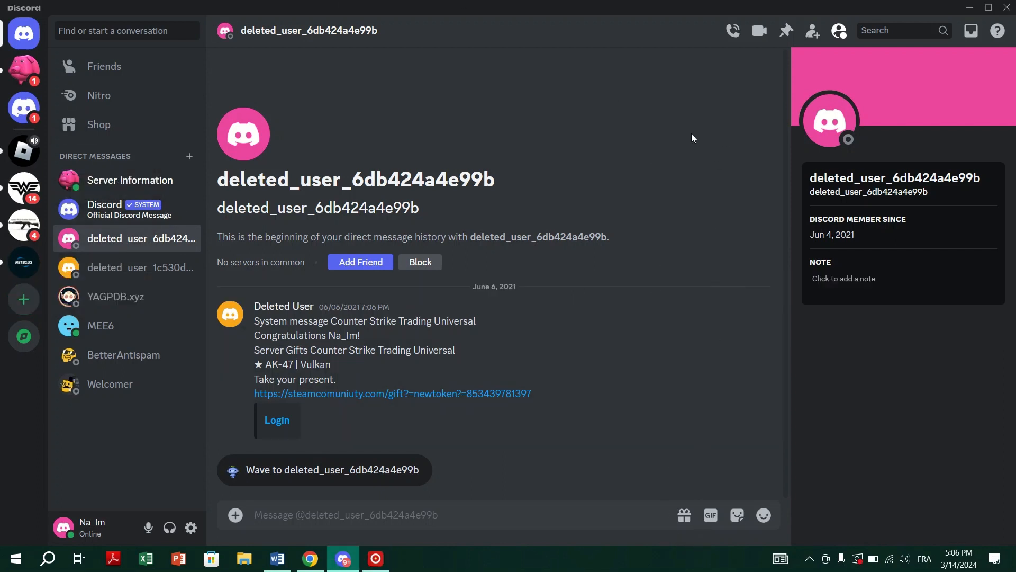
mouse_move(123, 204)
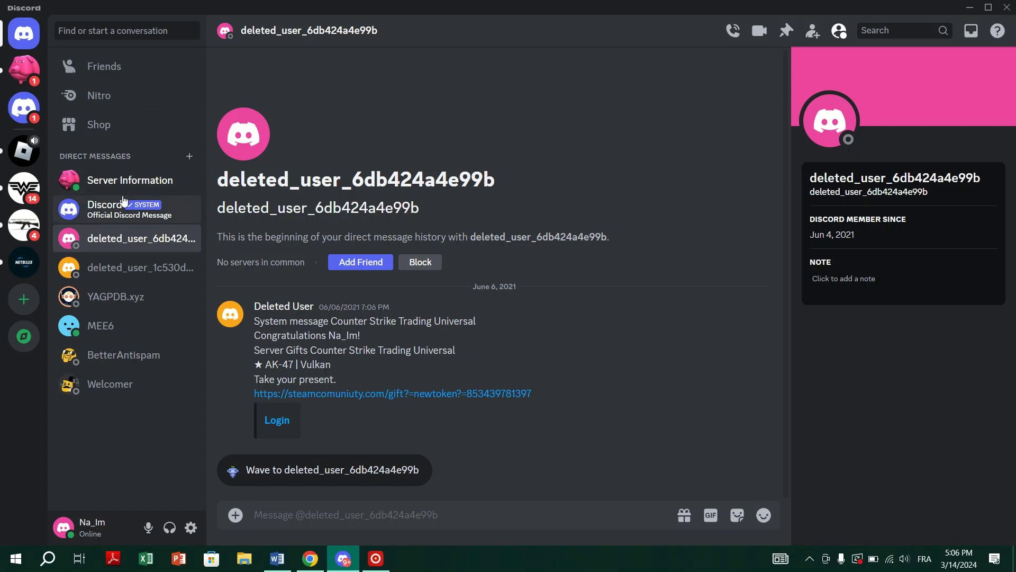
mouse_move(24, 299)
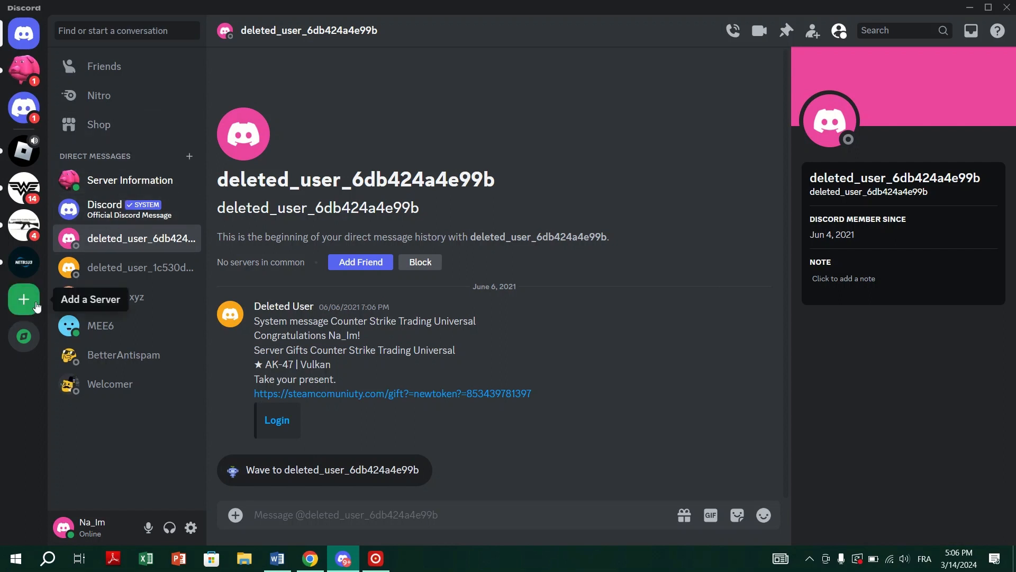
Visit Explore Discoverable Servers, then open the Server Information bot's unread direct message
click(23, 336)
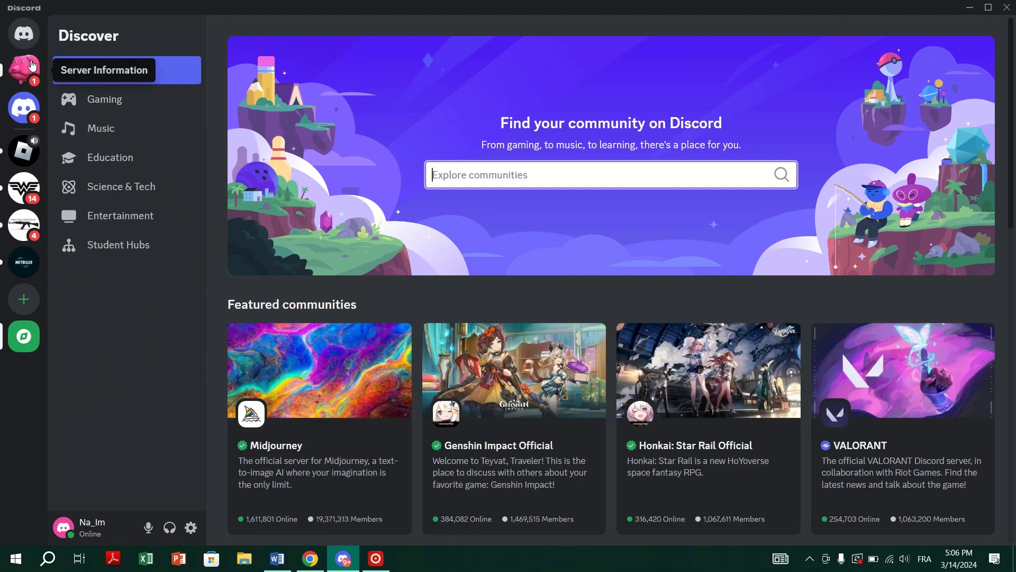
click(23, 71)
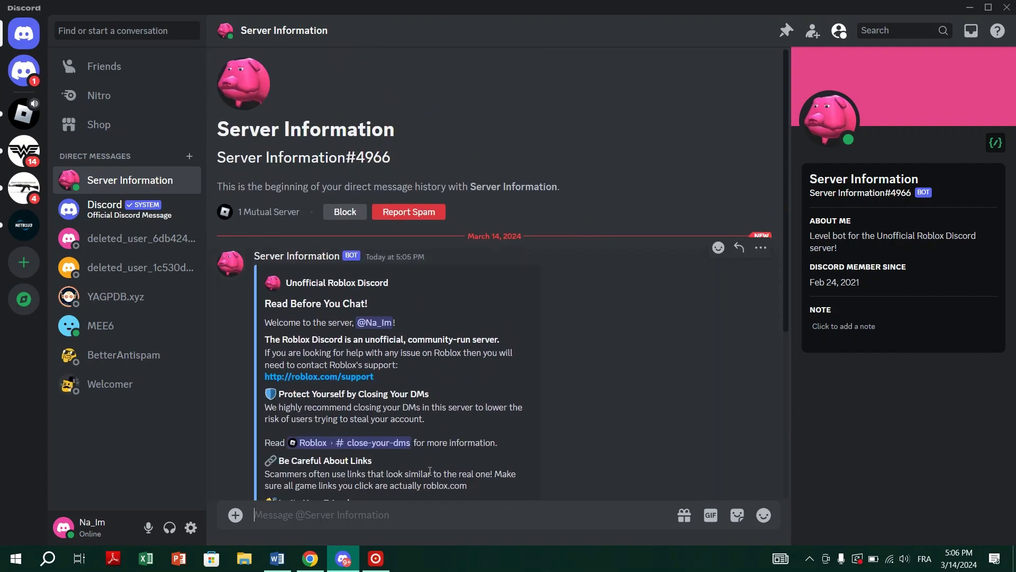
Go to User Settings and show the Devices page listing the Windows and Android sessions
click(190, 526)
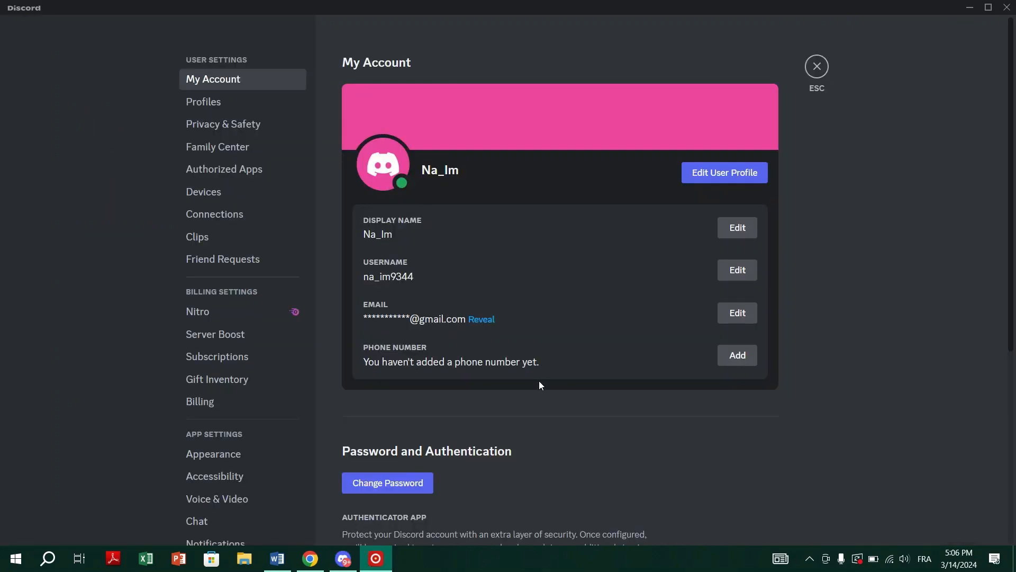
click(204, 191)
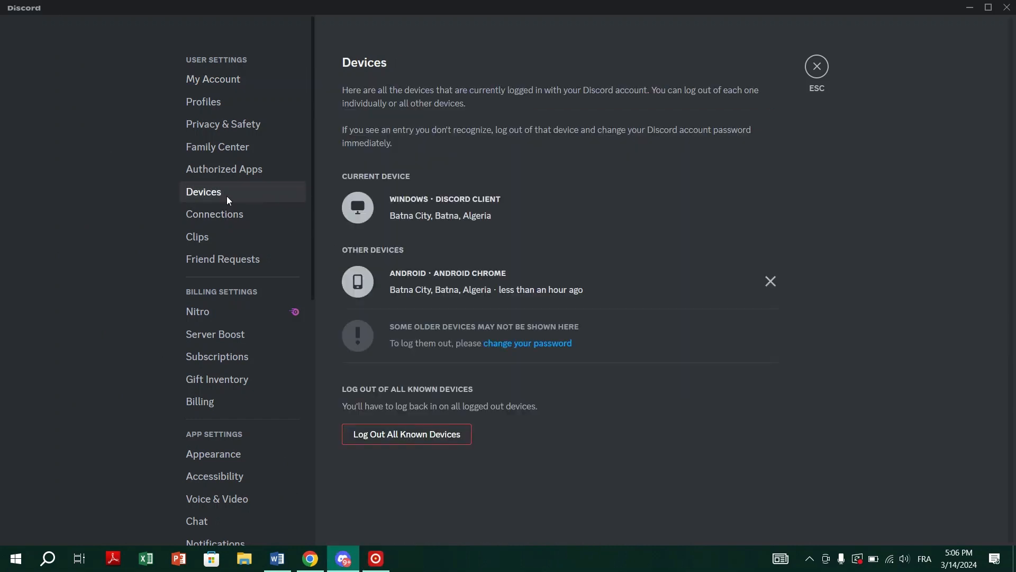
mouse_move(476, 252)
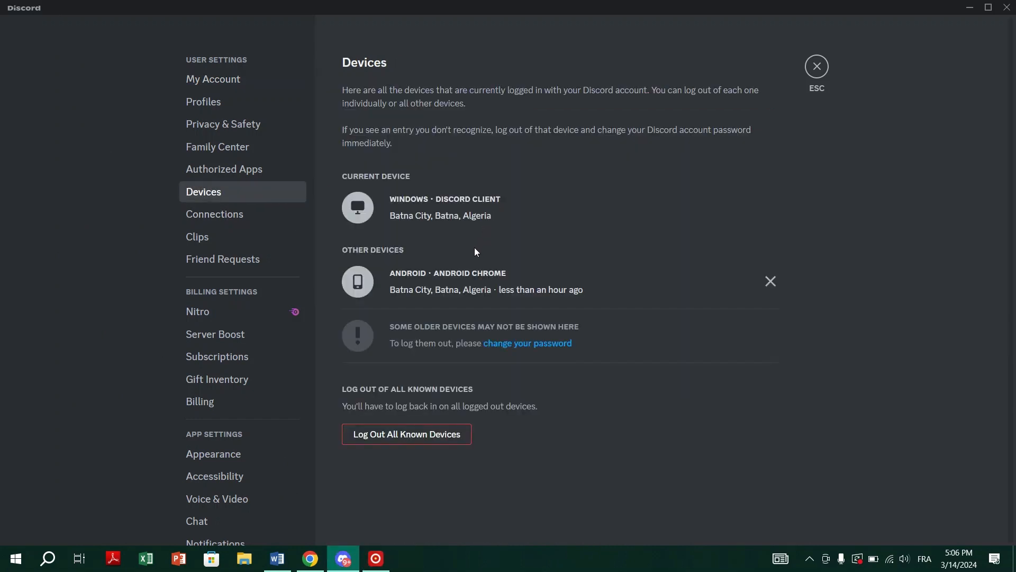
mouse_move(443, 274)
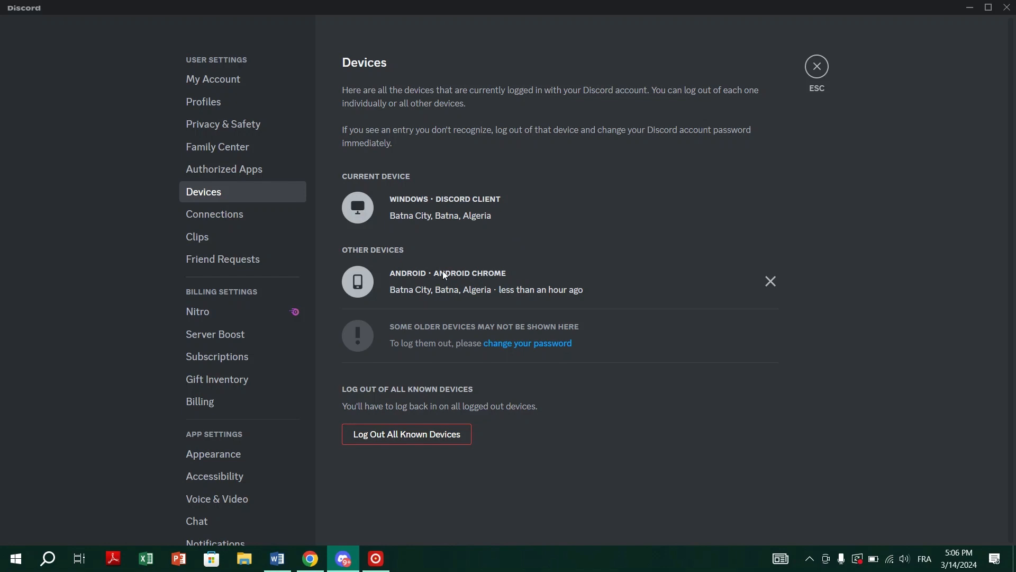
mouse_move(604, 262)
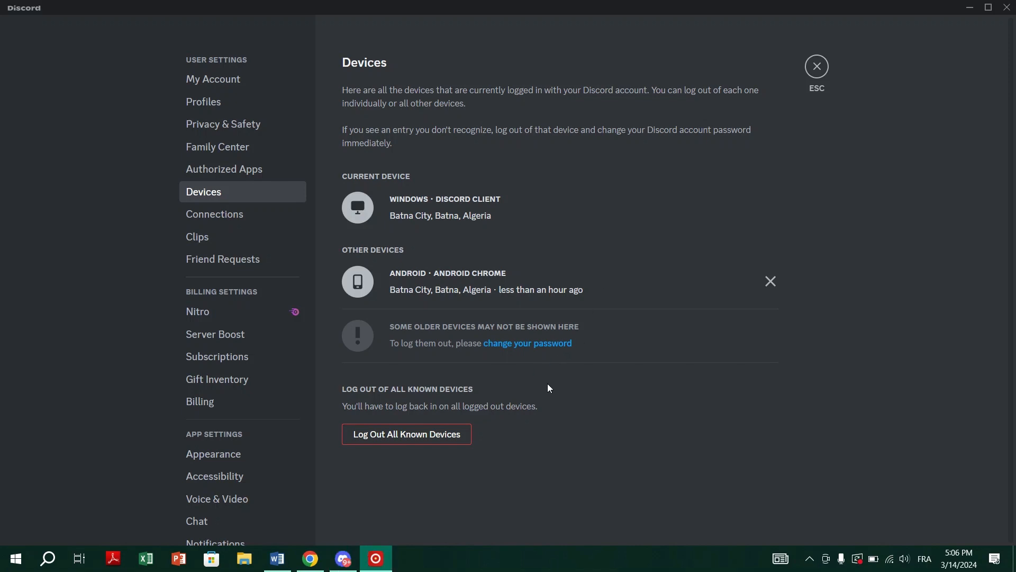
click(48, 558)
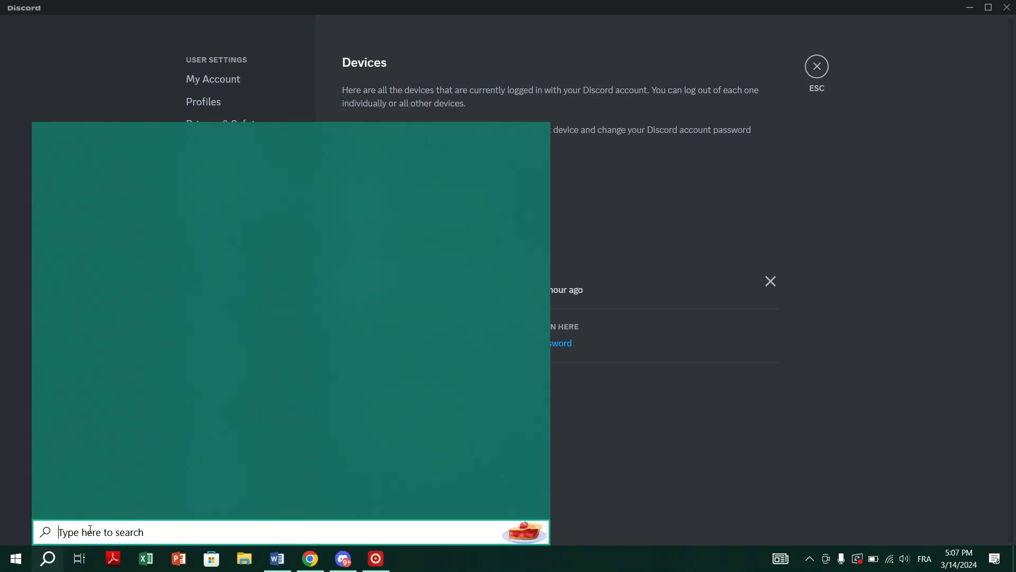
text(discord)
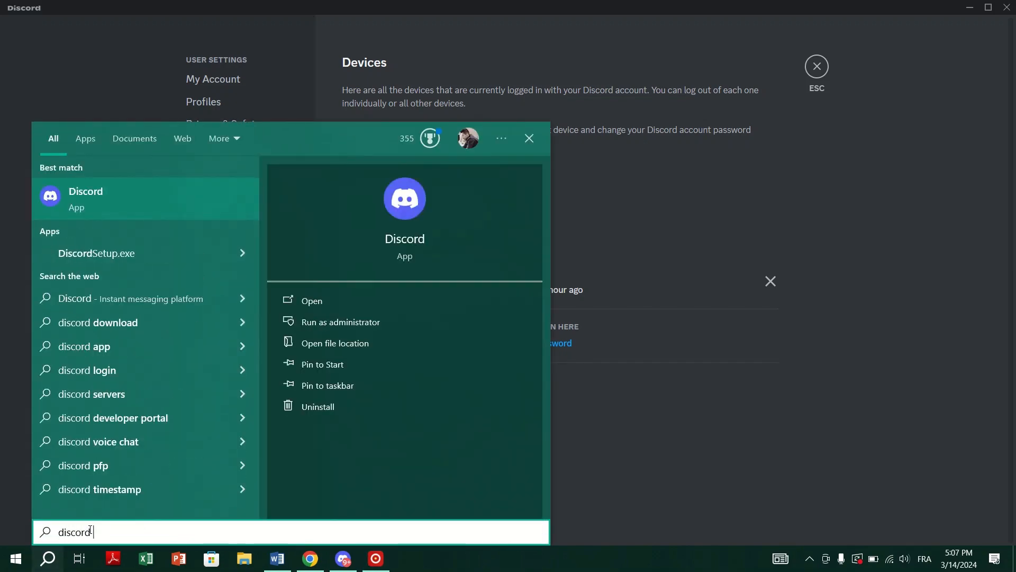
text(backup)
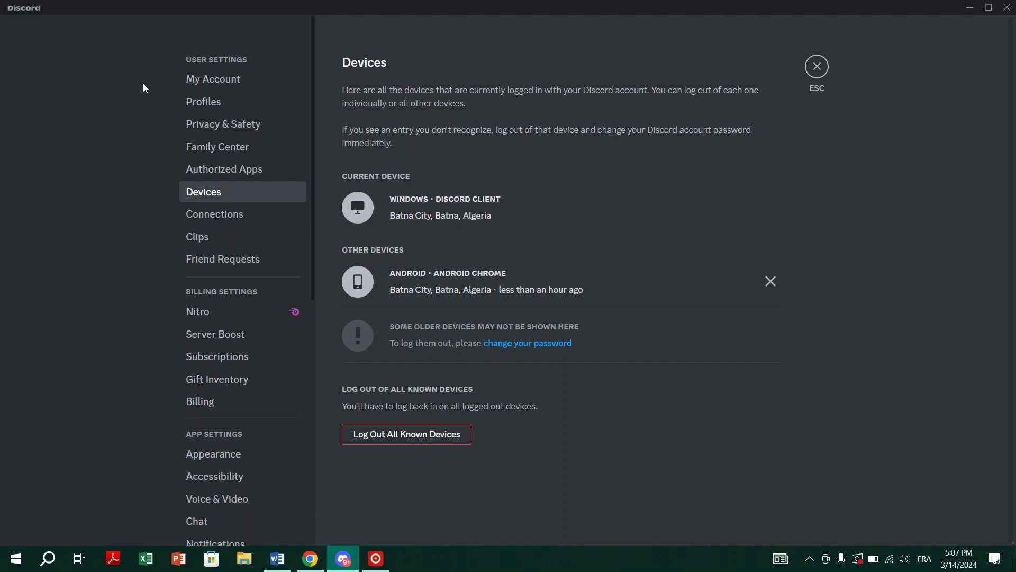
mouse_move(196, 94)
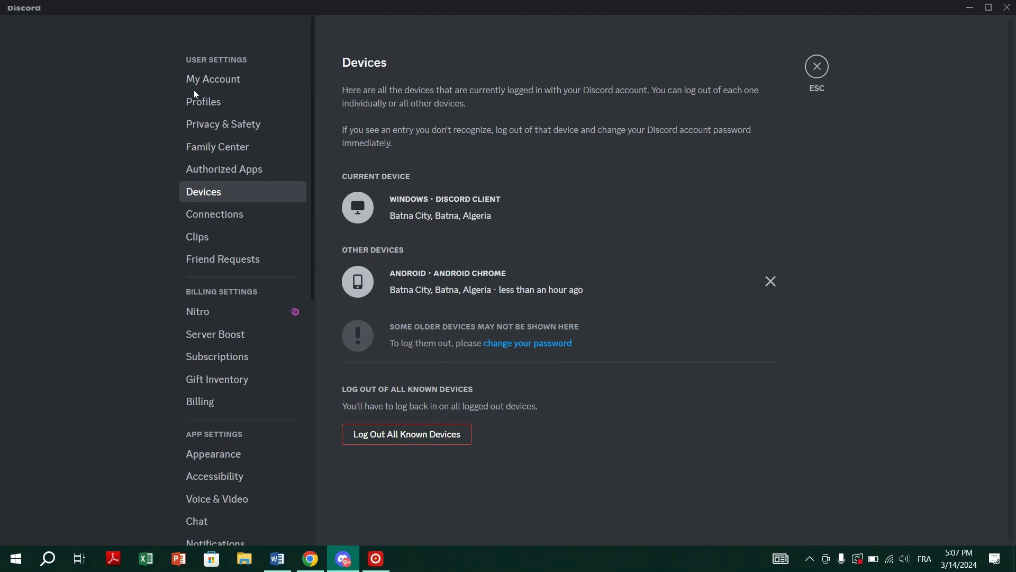
Return to My Account and scroll to the Password and Authentication and Account Removal sections
click(213, 78)
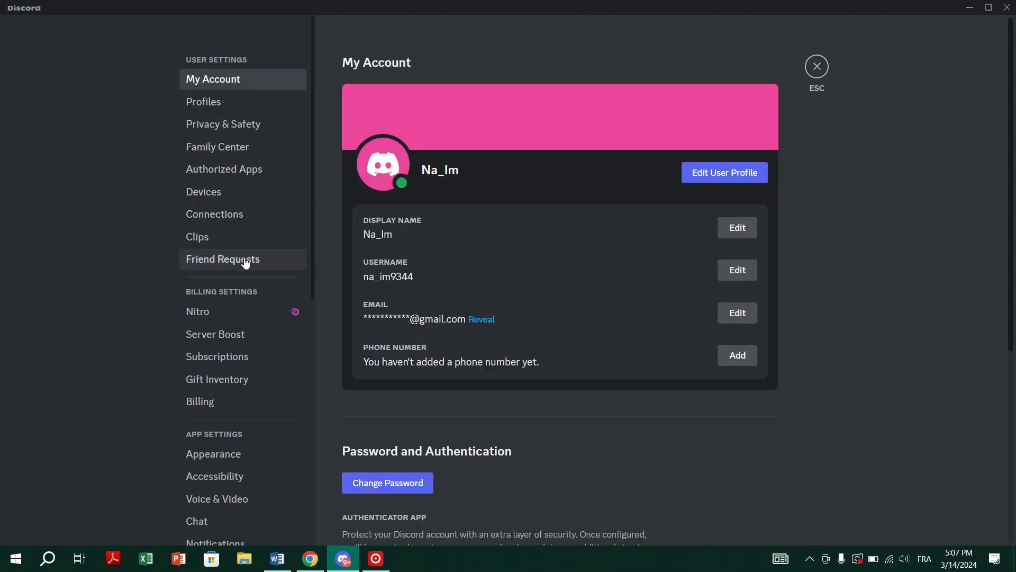
scroll(down, 3)
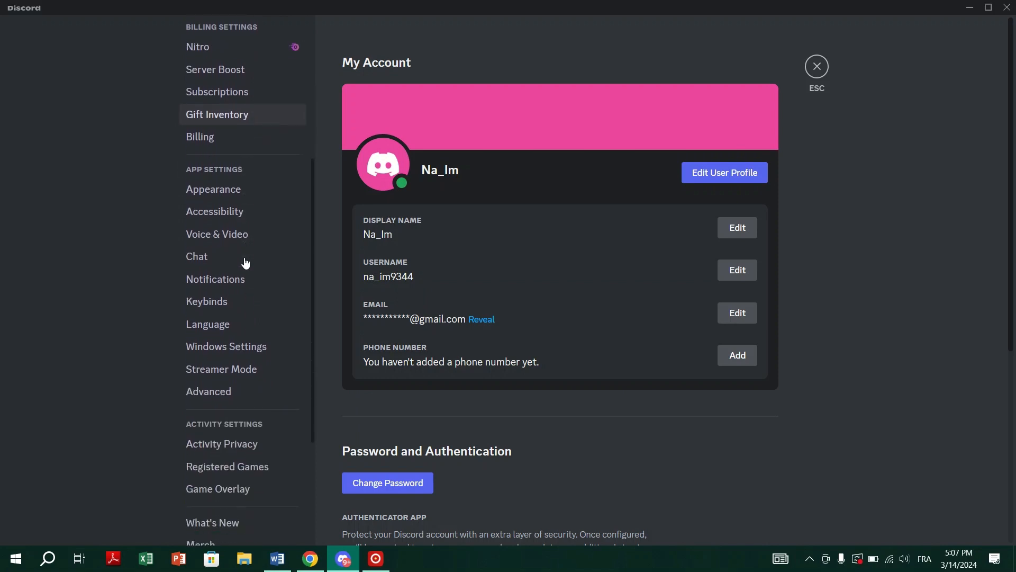
scroll(down, 3)
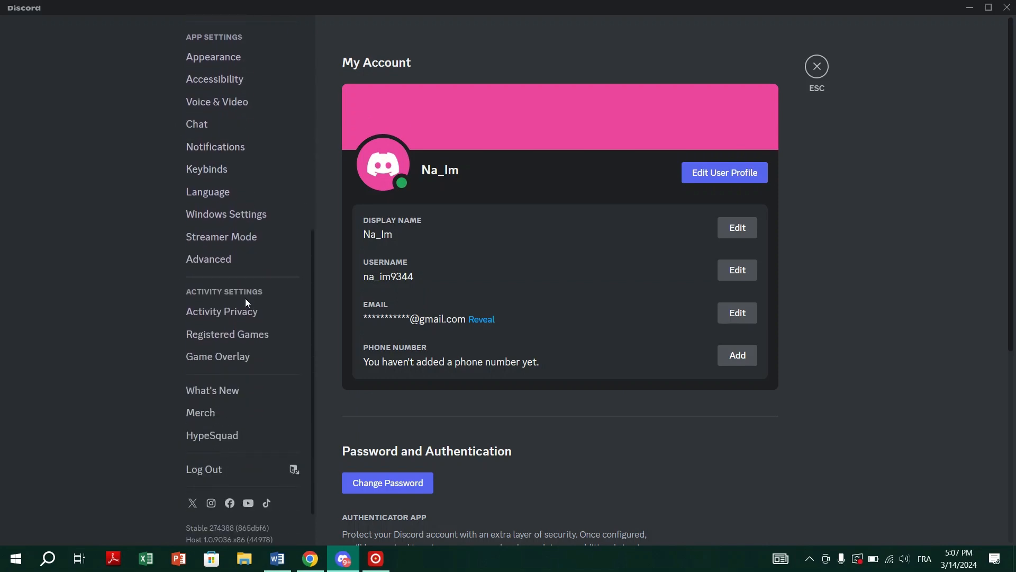
scroll(up, 3)
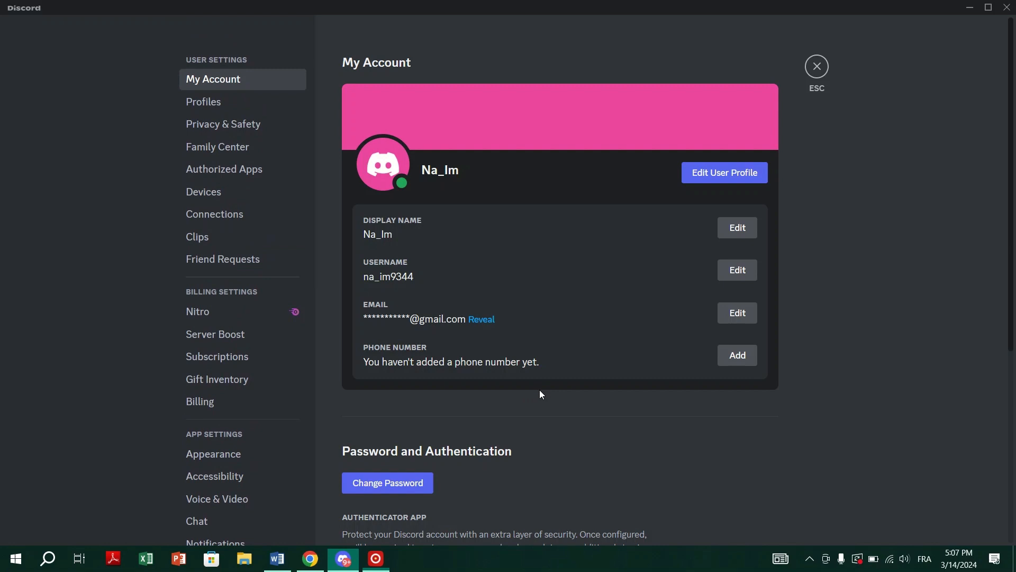
scroll(down, 3)
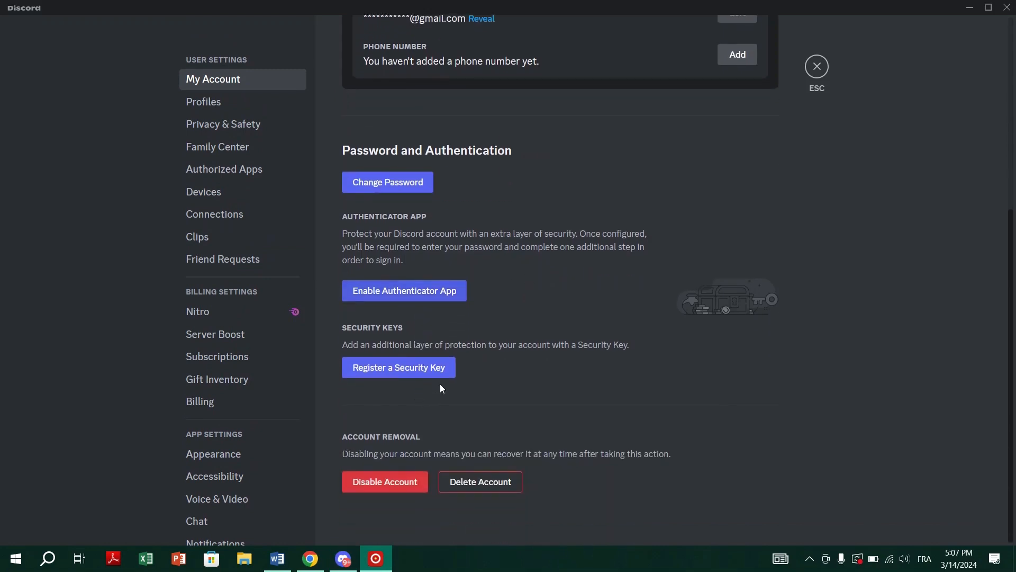
click(404, 290)
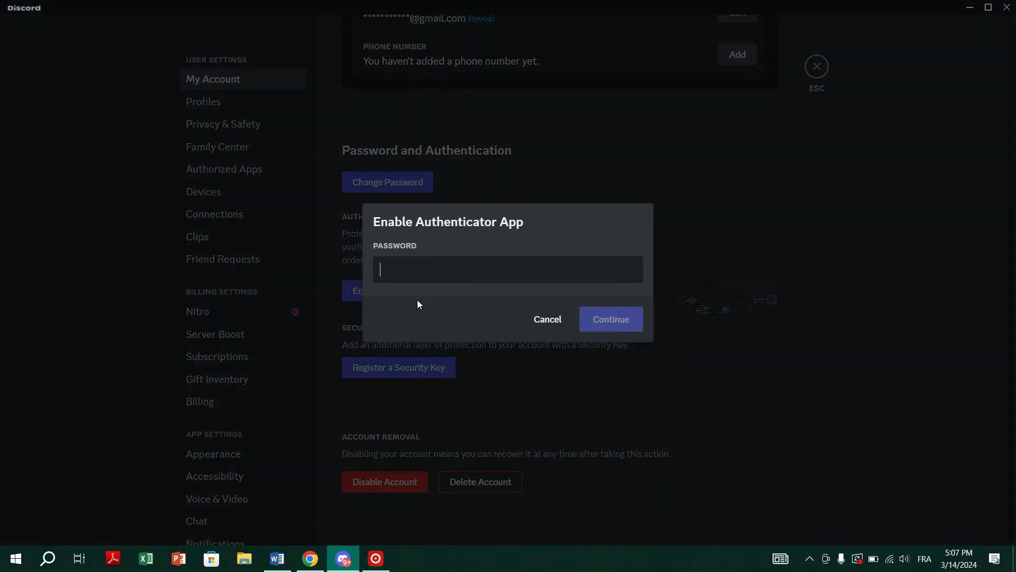
click(547, 319)
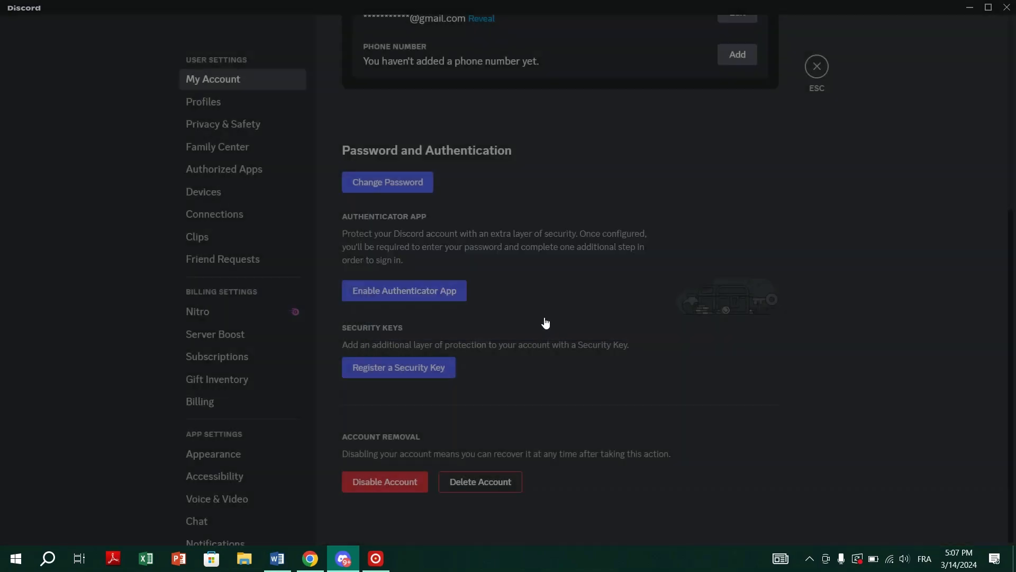
scroll(up, 3)
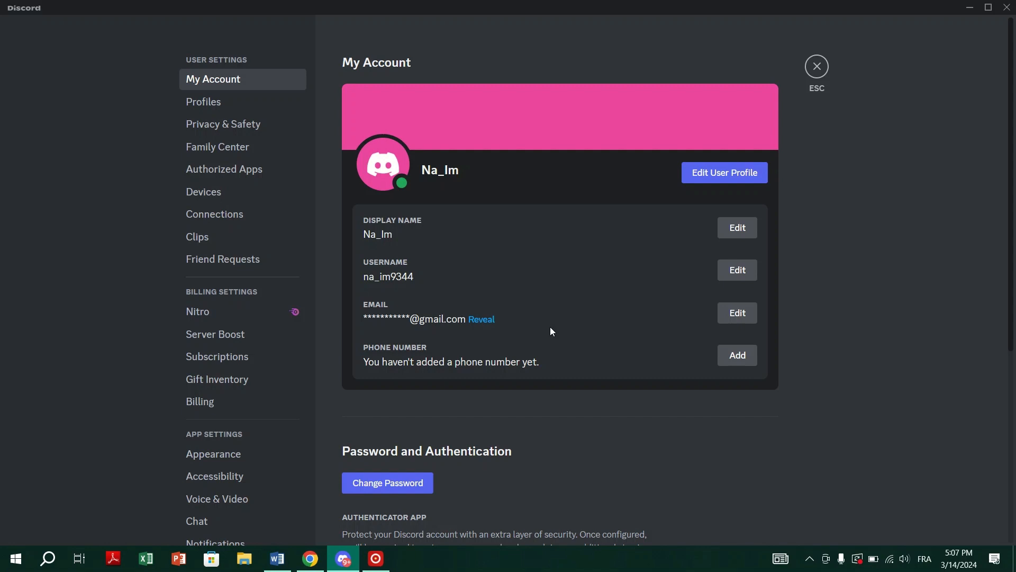
mouse_move(391, 209)
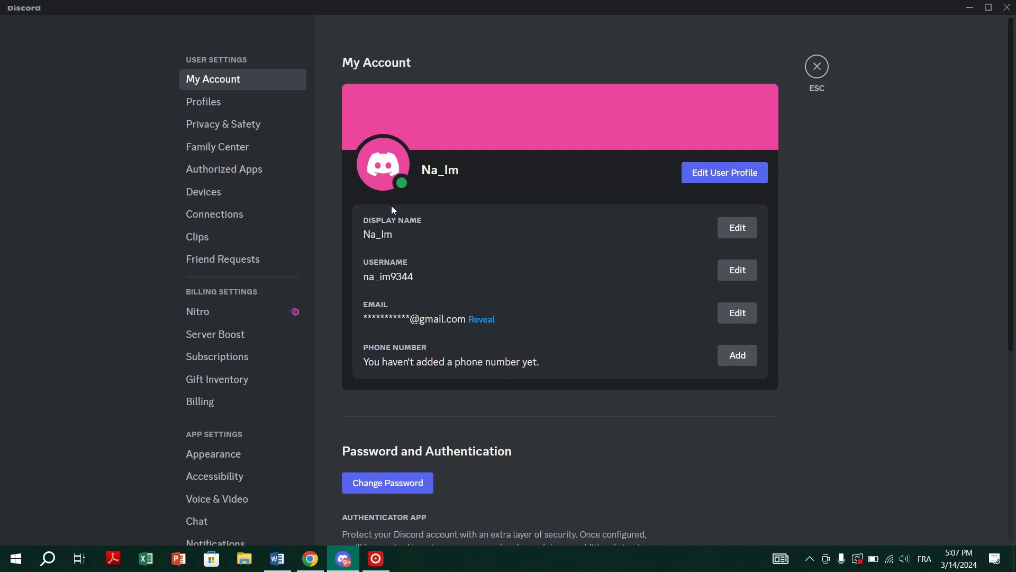
Check the Devices list again, then return to My Account and review its sections
click(203, 191)
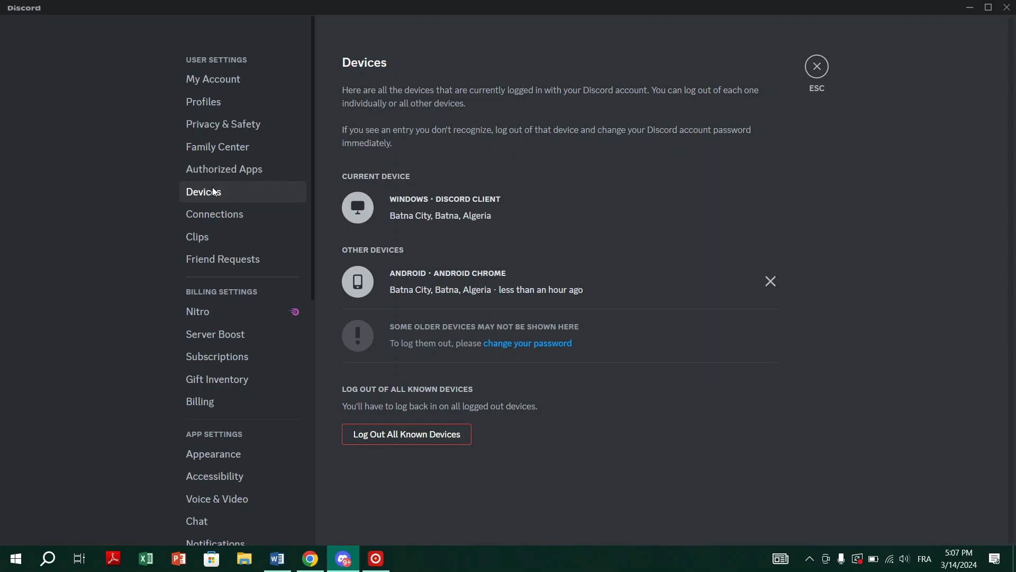
mouse_move(213, 78)
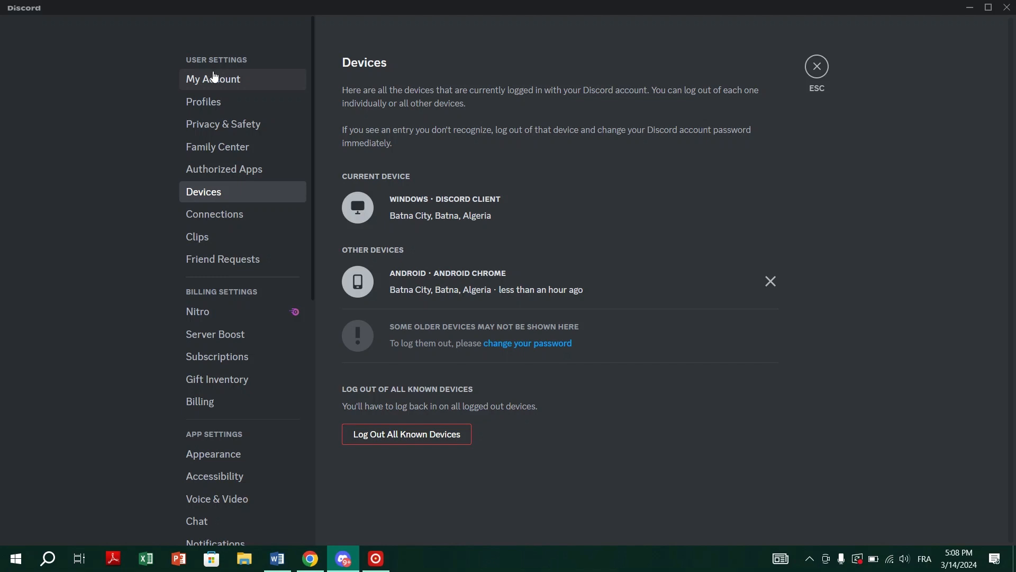
click(212, 78)
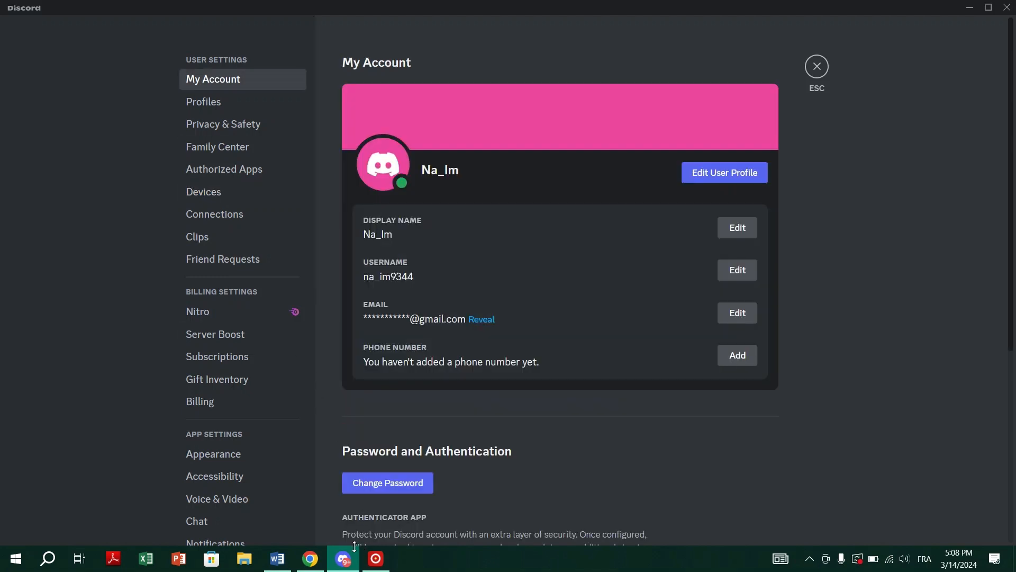
scroll(down, 3)
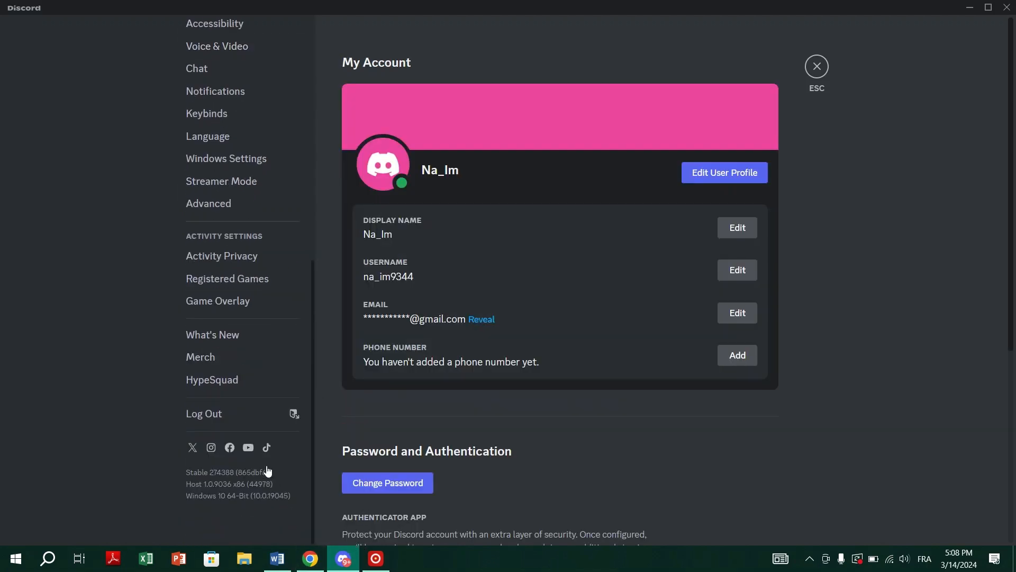
scroll(up, 3)
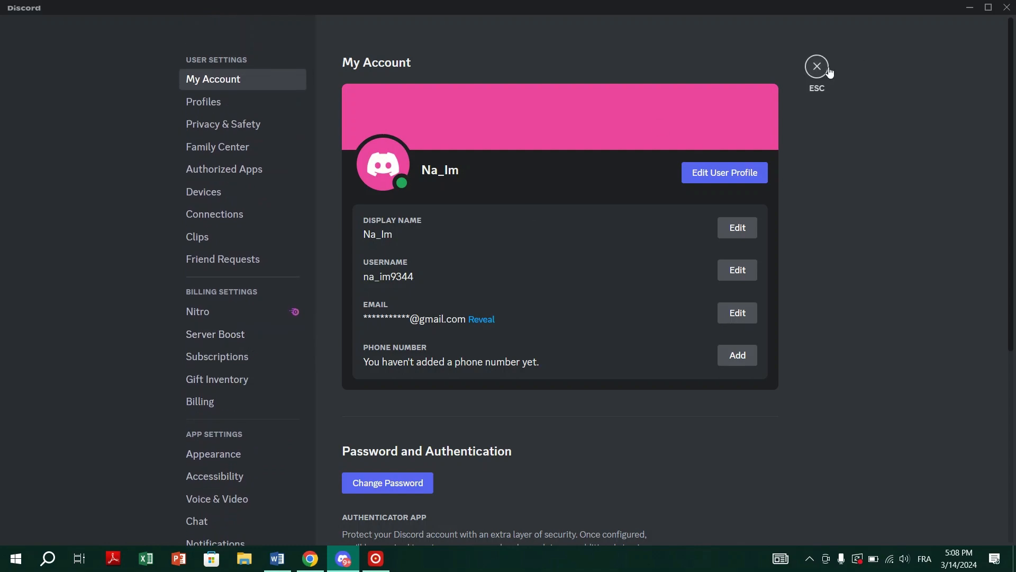
Close User Settings and launch the Discord Help Center in the browser
click(816, 66)
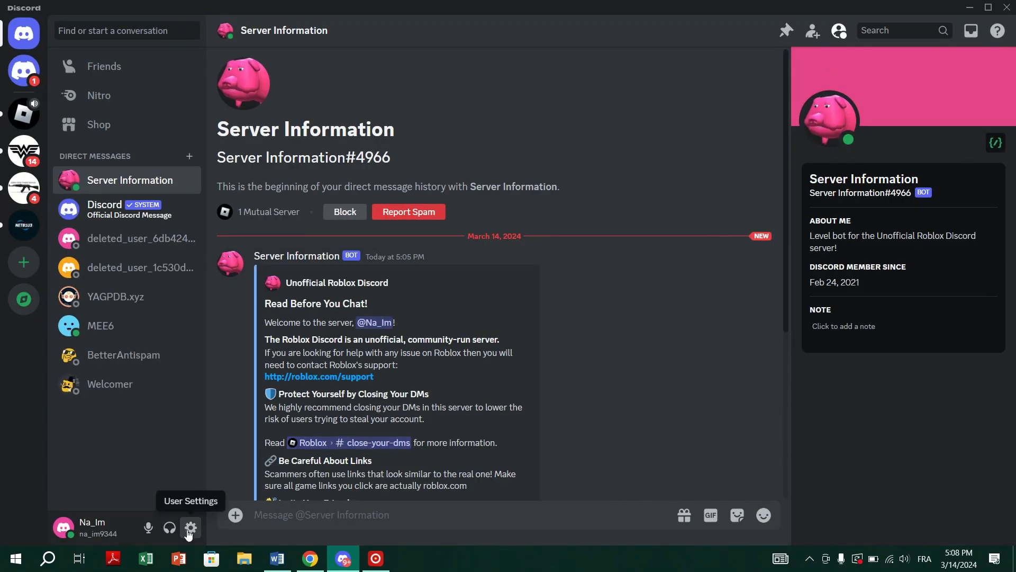
mouse_move(148, 527)
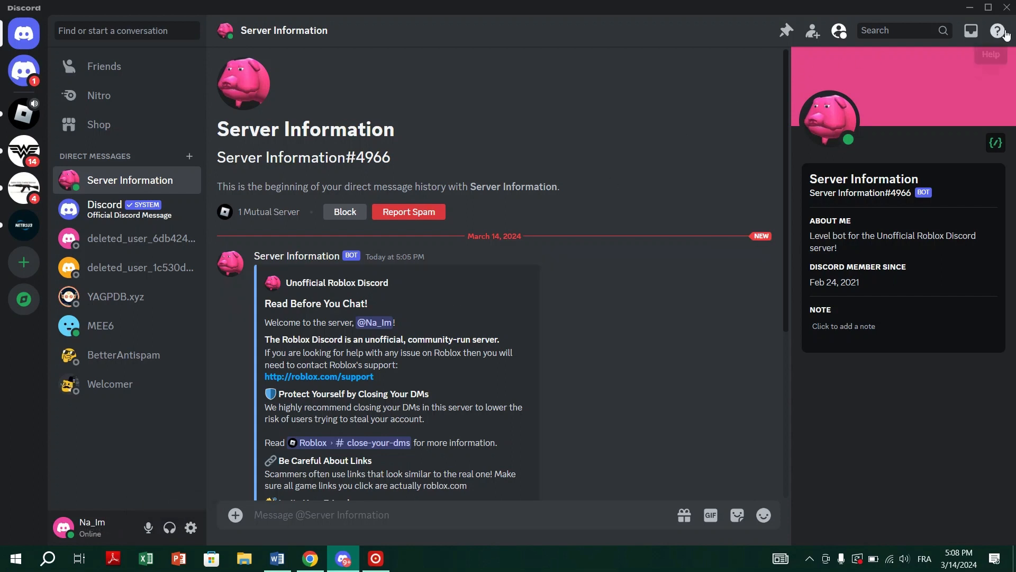
click(1003, 31)
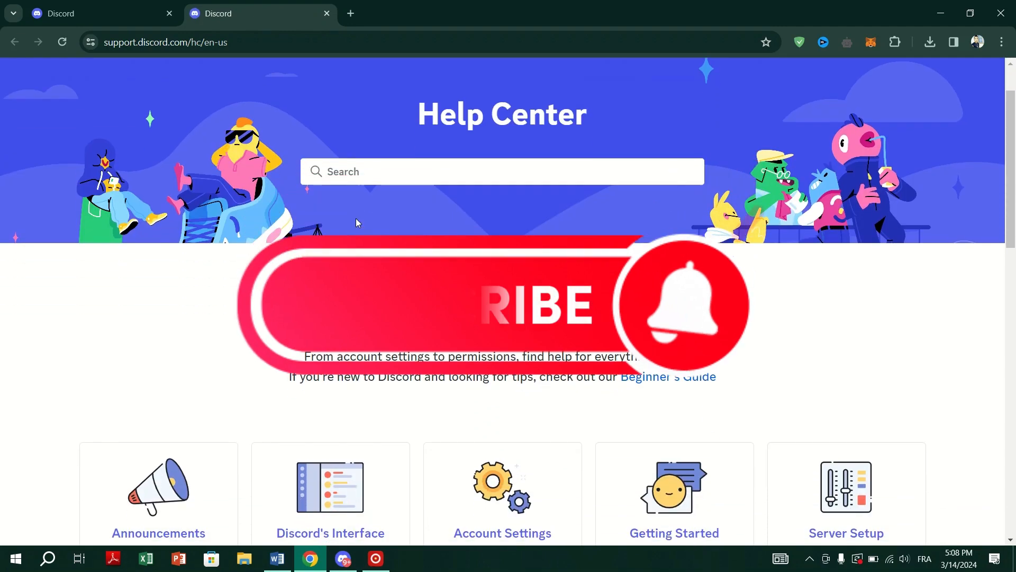
Scroll the Help Center page to the category tiles such as Billing and Trust & Safety
scroll(down, 3)
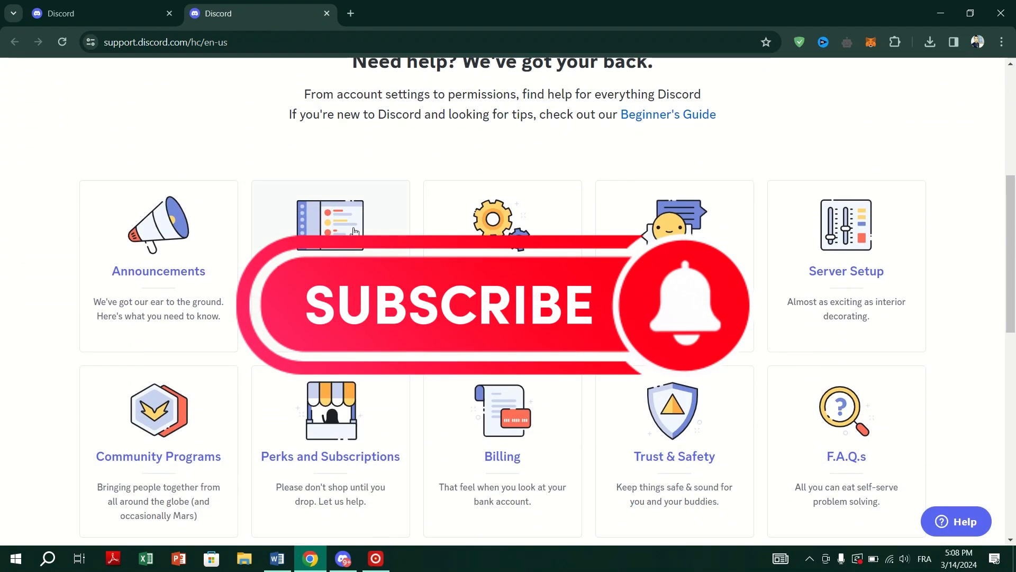
mouse_move(542, 388)
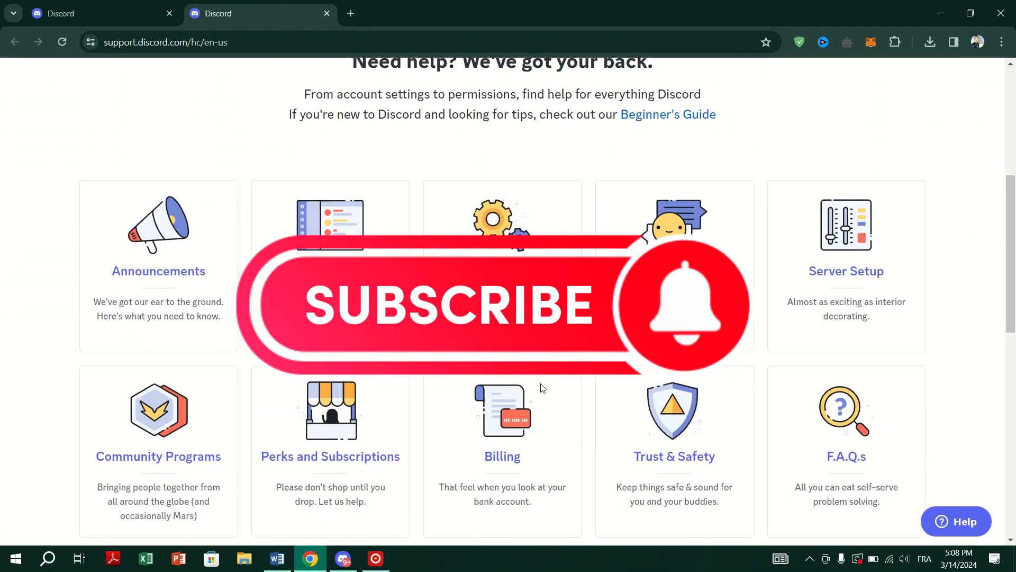